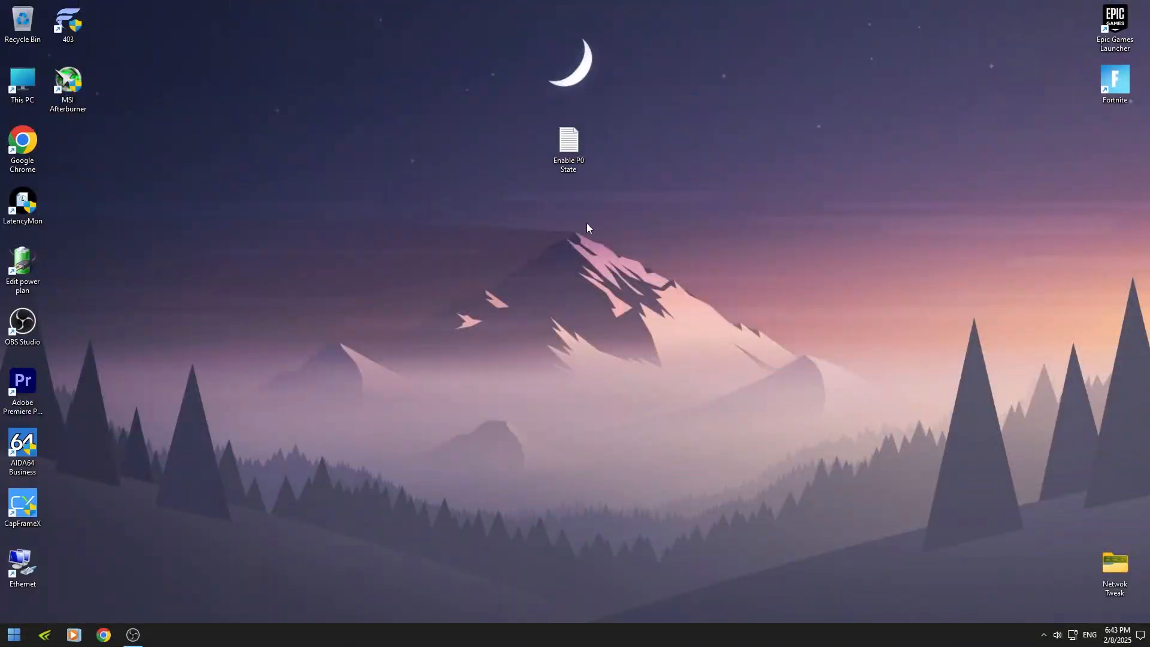
mouse_move(607, 140)
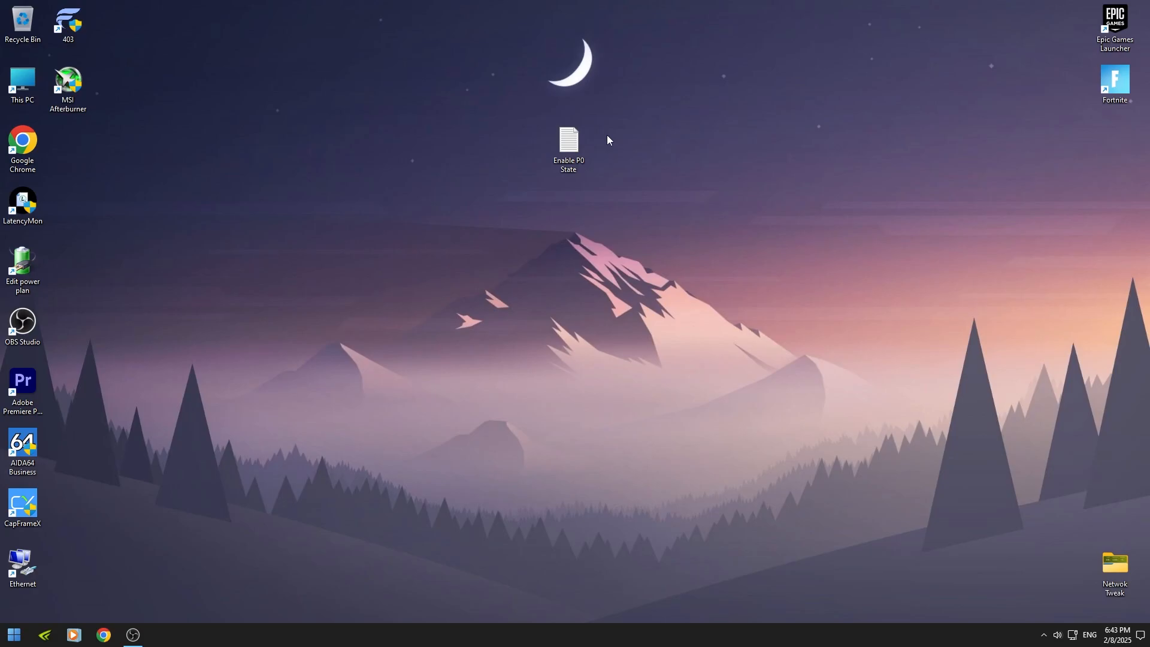
mouse_move(568, 146)
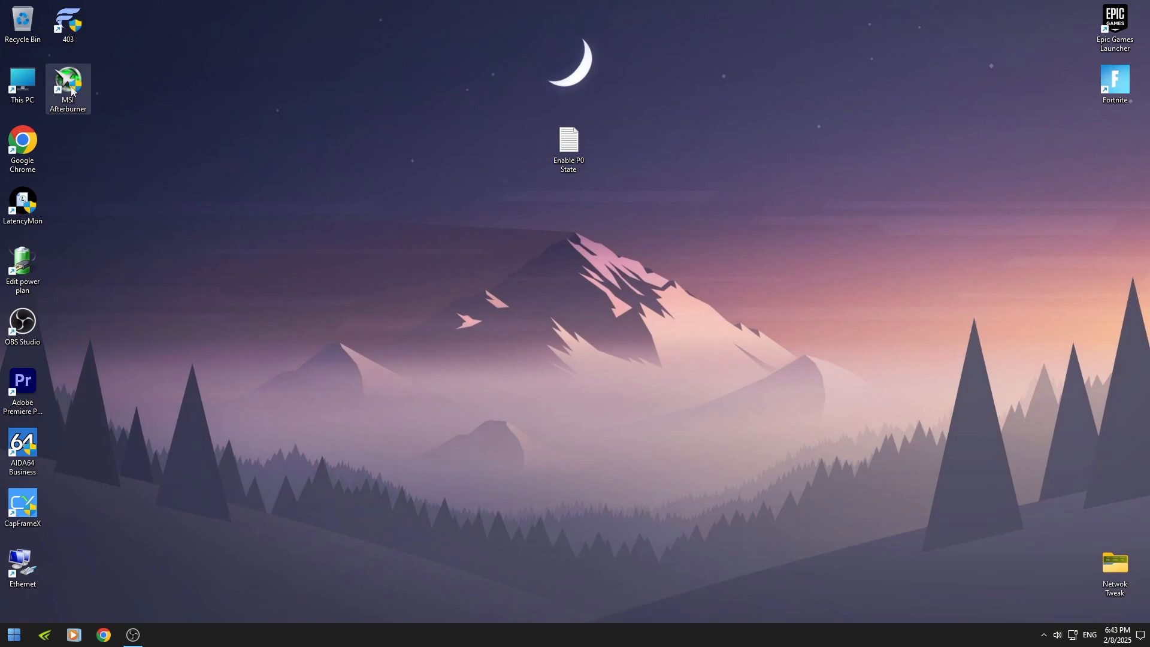
Check the current GPU clock in MSI Afterburner, then close it
double_click(67, 87)
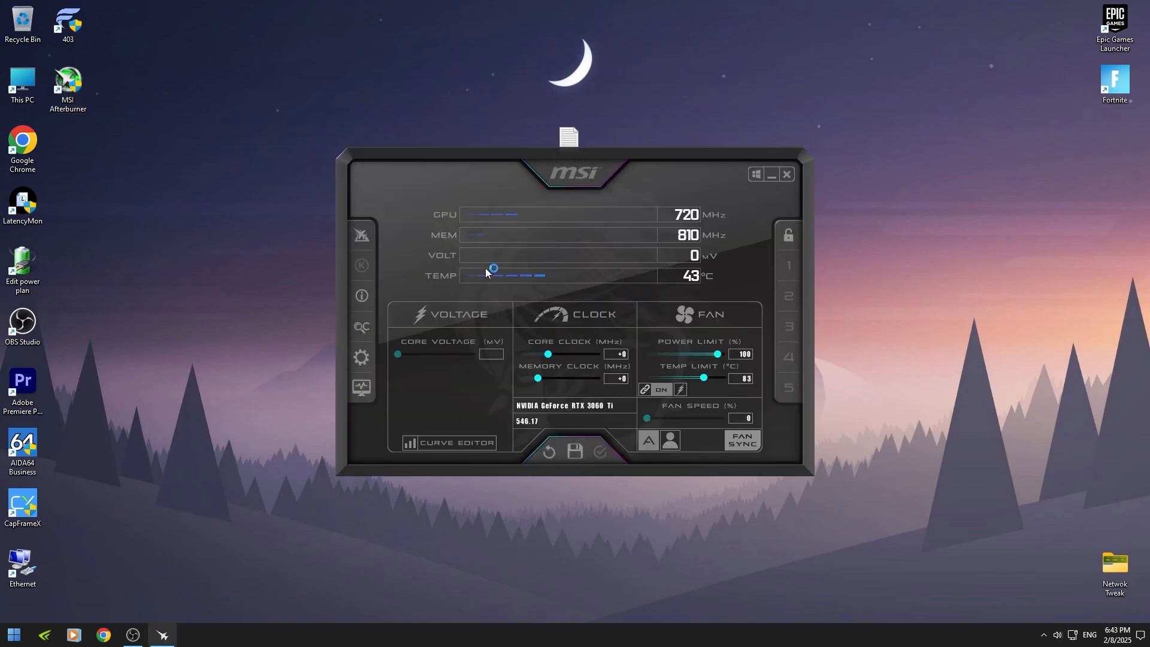
mouse_move(675, 236)
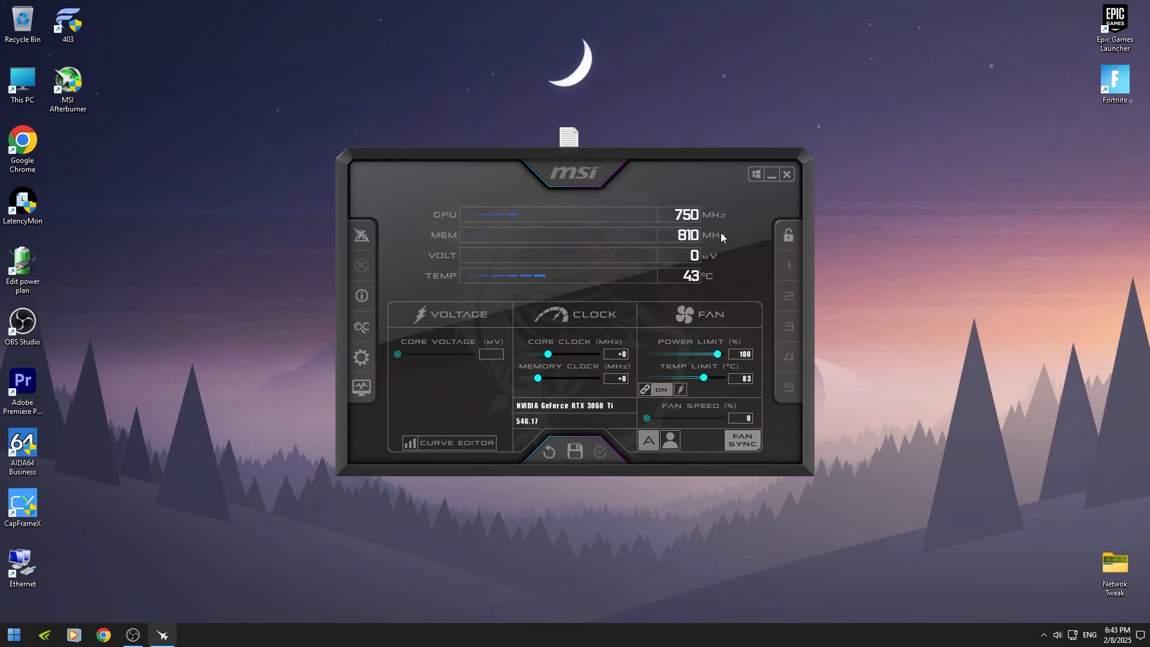
click(788, 173)
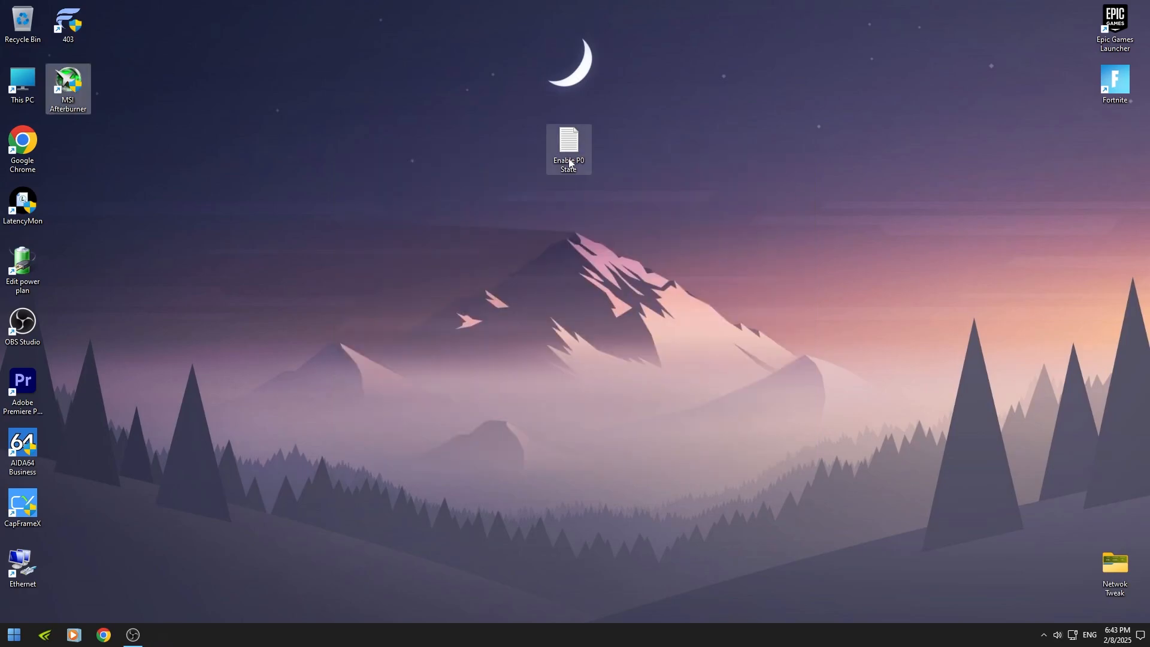
Copy the GPU class registry path from the Enable P0 State note
double_click(568, 142)
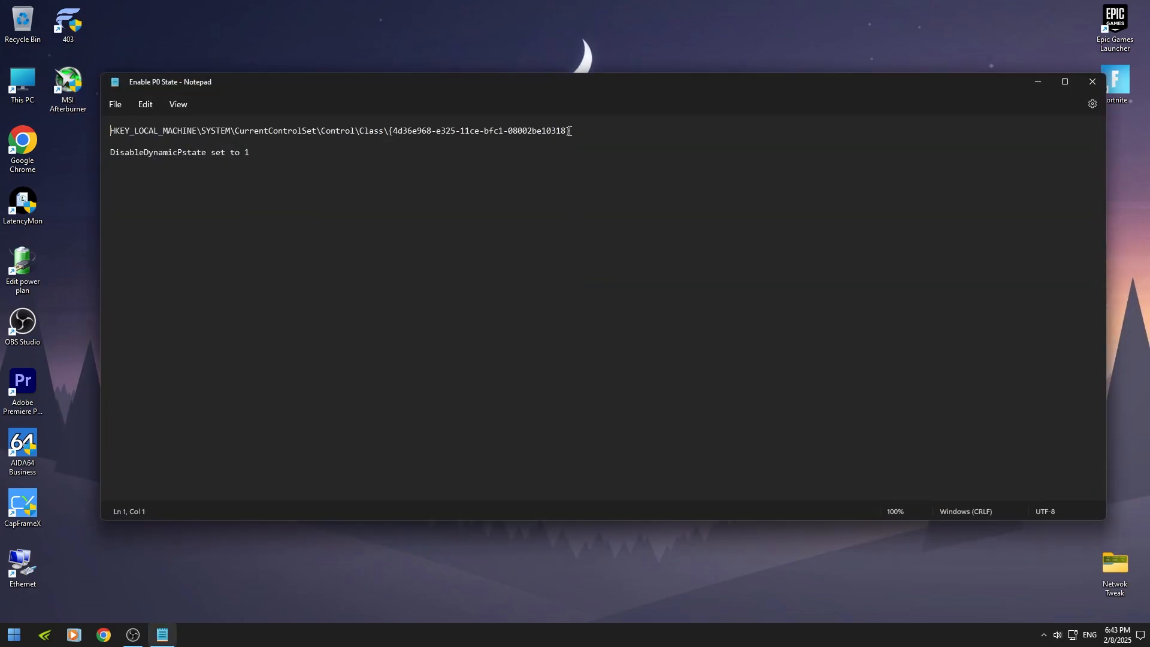
drag(109, 131, 569, 131)
text(re)
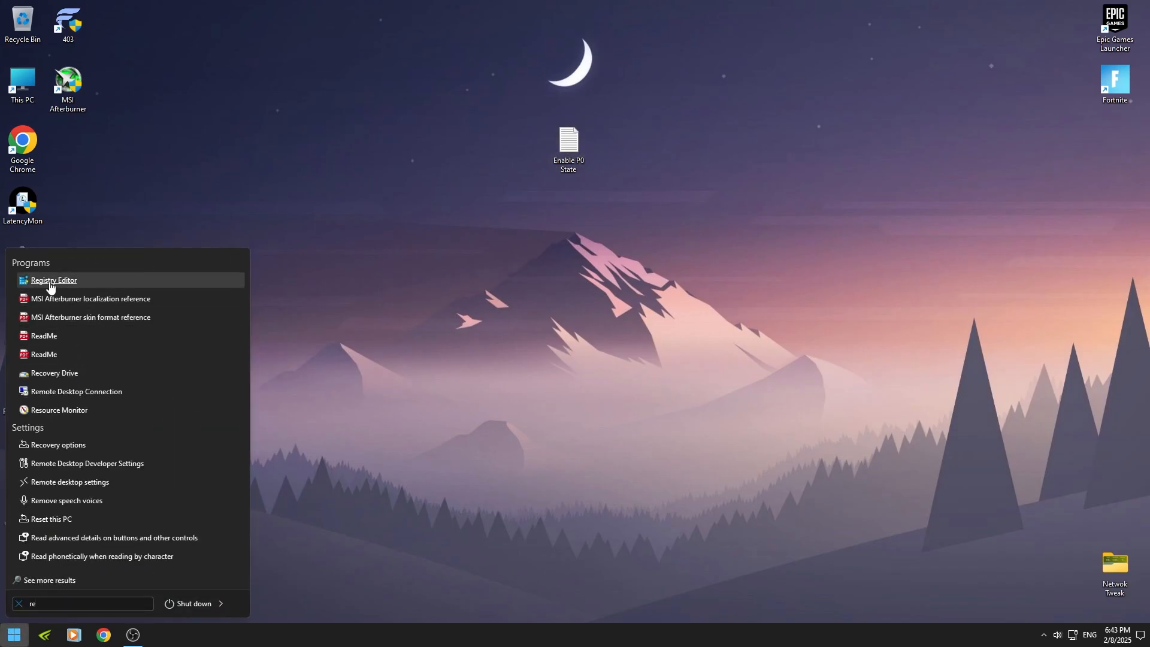
Navigate Registry Editor to the display adapter class key {4d36e968-e325-11ce-bfc1-08002be10318}
click(52, 281)
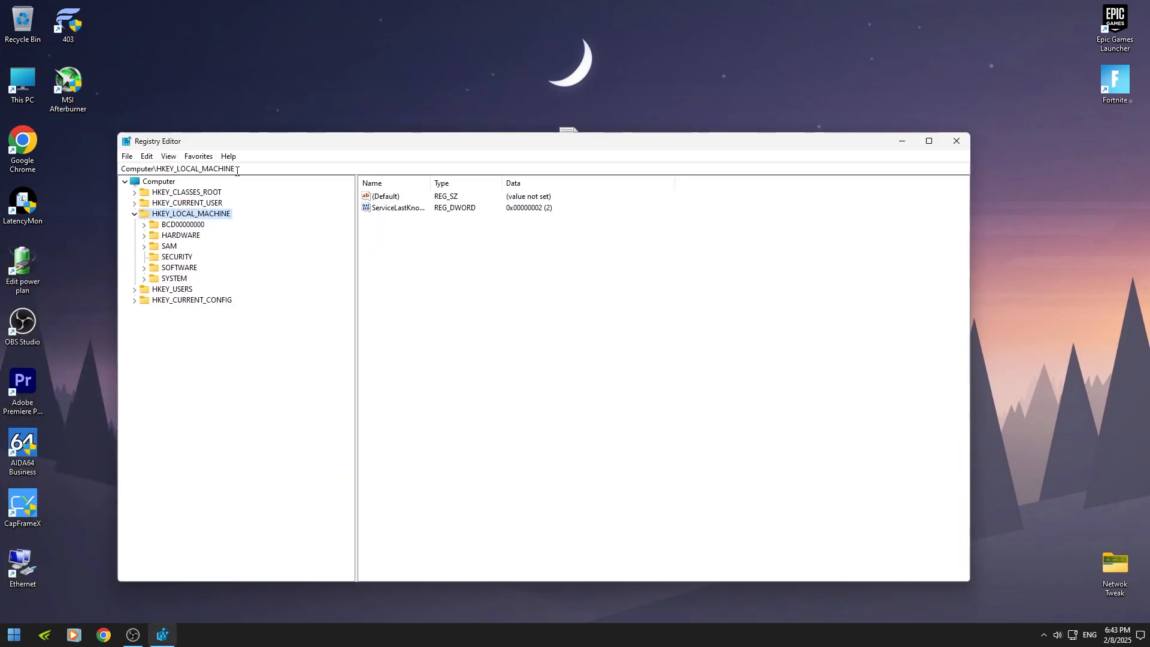
click(180, 169)
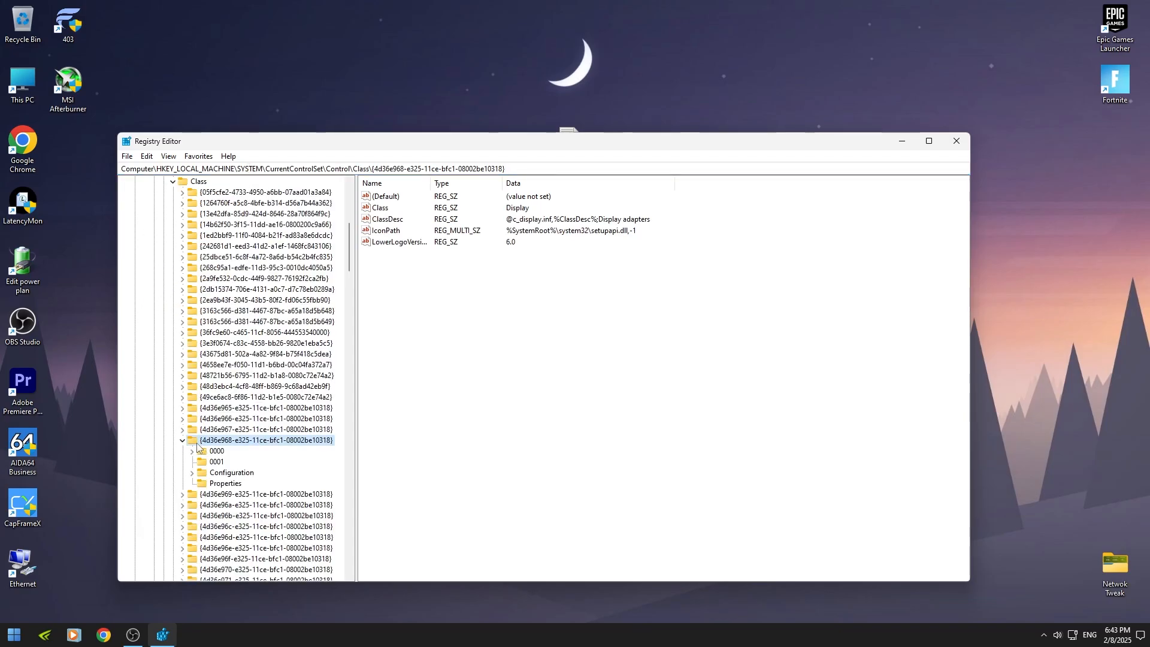
scroll(down, 3)
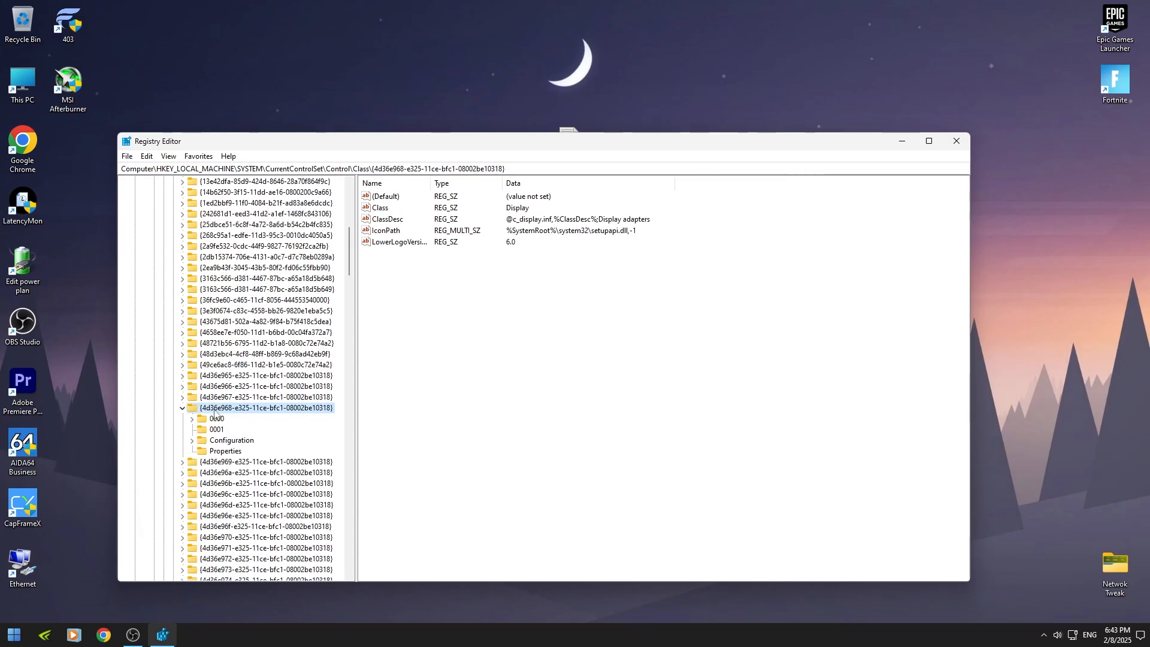
Confirm subkey 0000's AdapterString reads NVIDIA GeForce RTX 3060 Ti
click(217, 418)
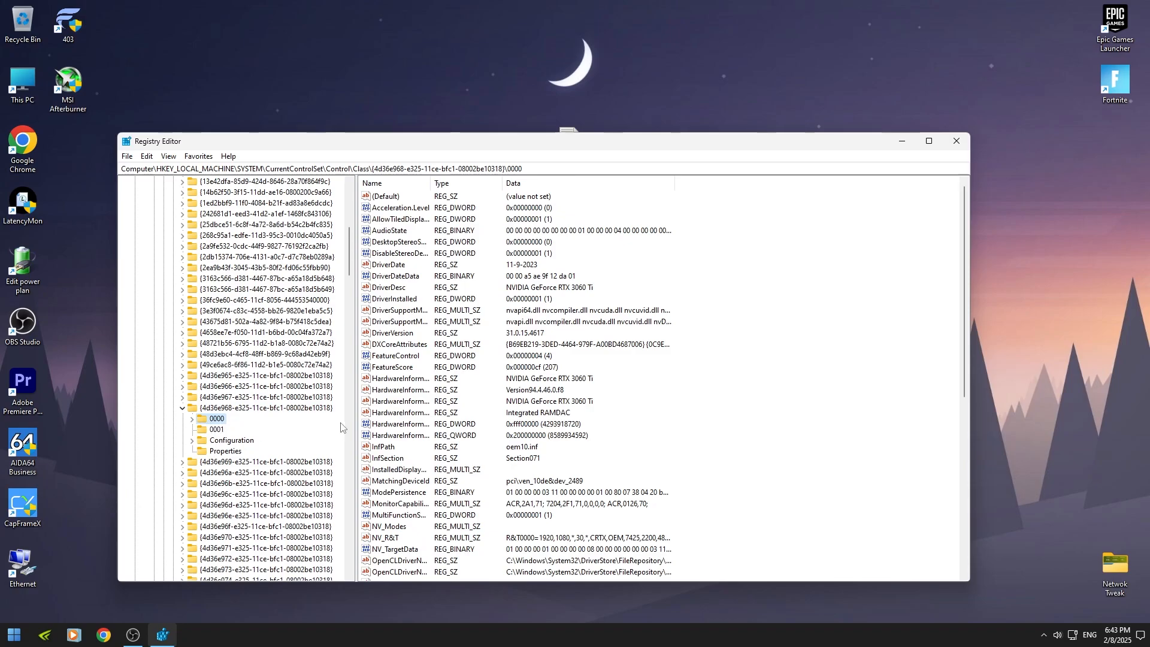
click(400, 378)
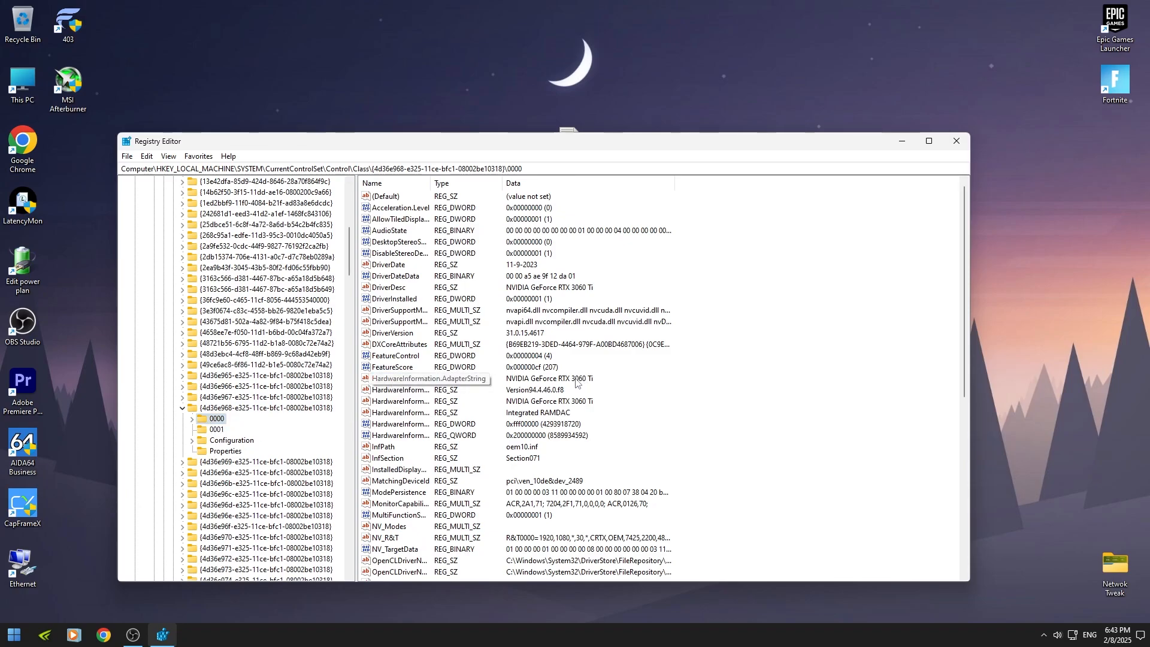
click(401, 377)
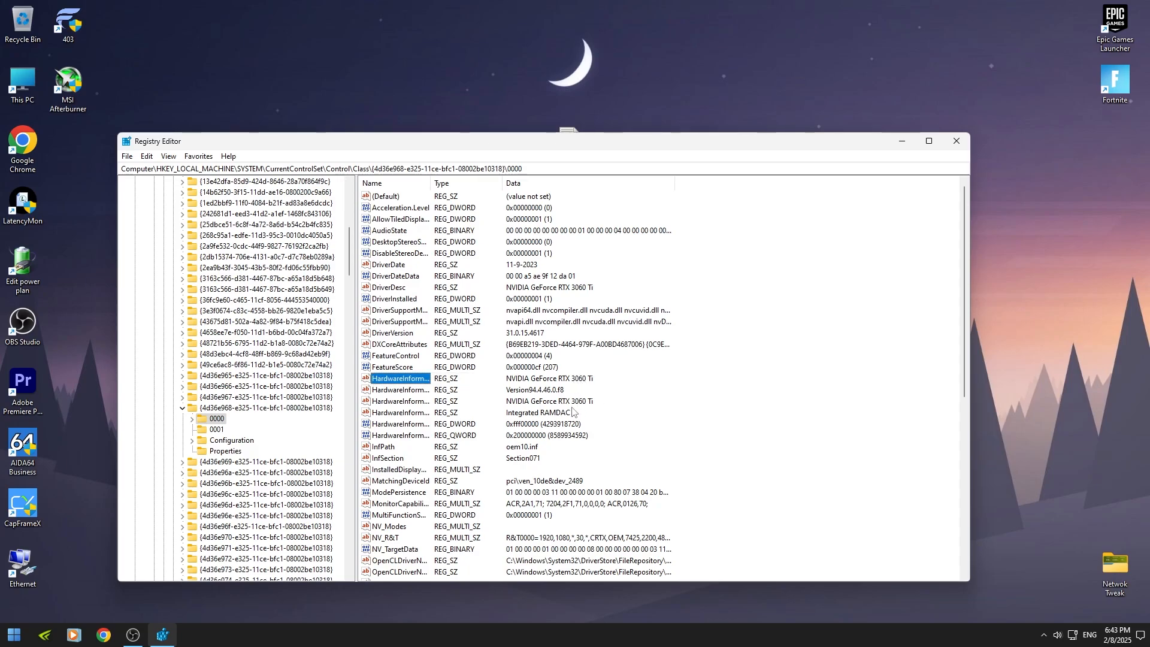
Compare subkey 0001, return to 0000 and begin creating a new value there
click(217, 428)
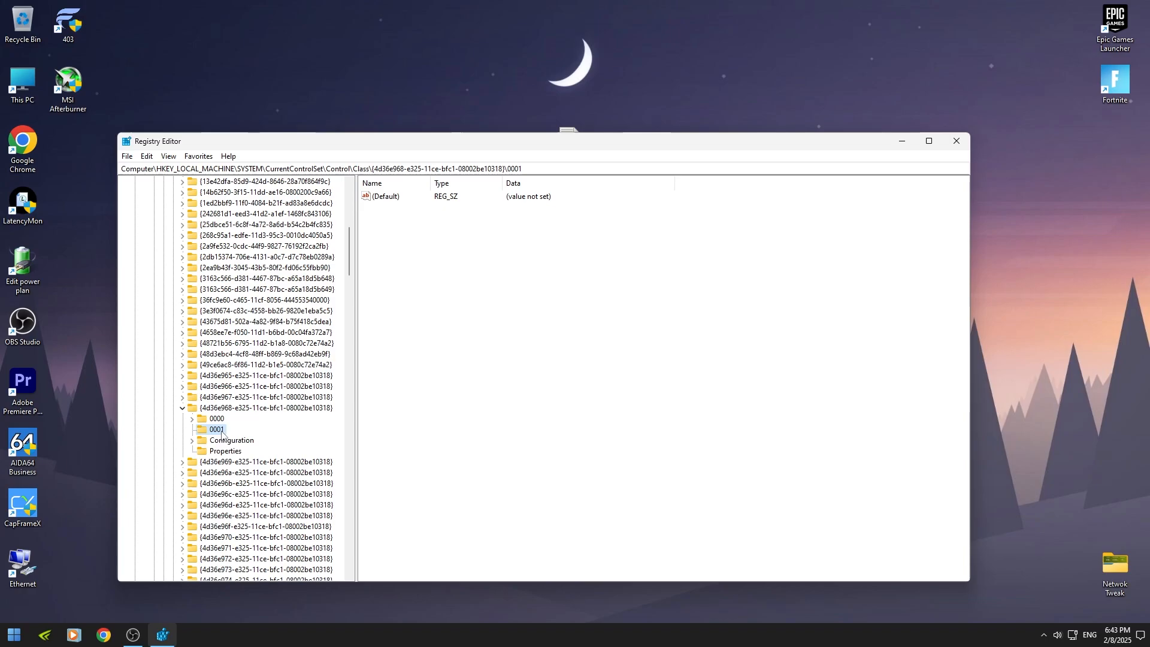
click(217, 418)
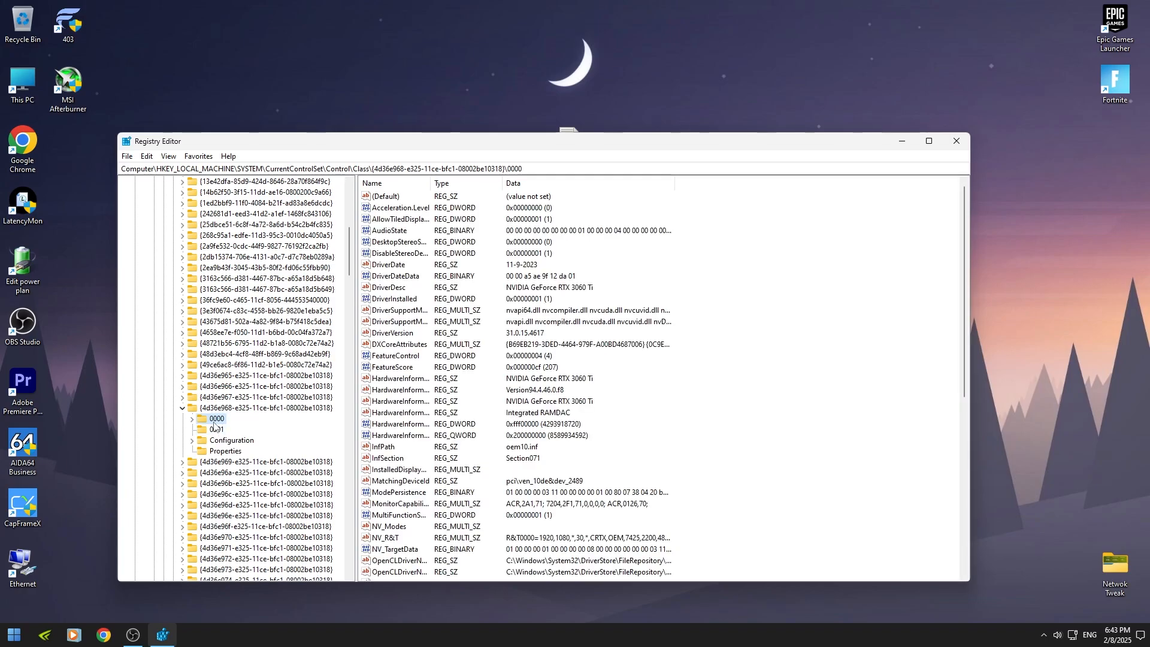
right_click(215, 418)
text(DisableDyna)
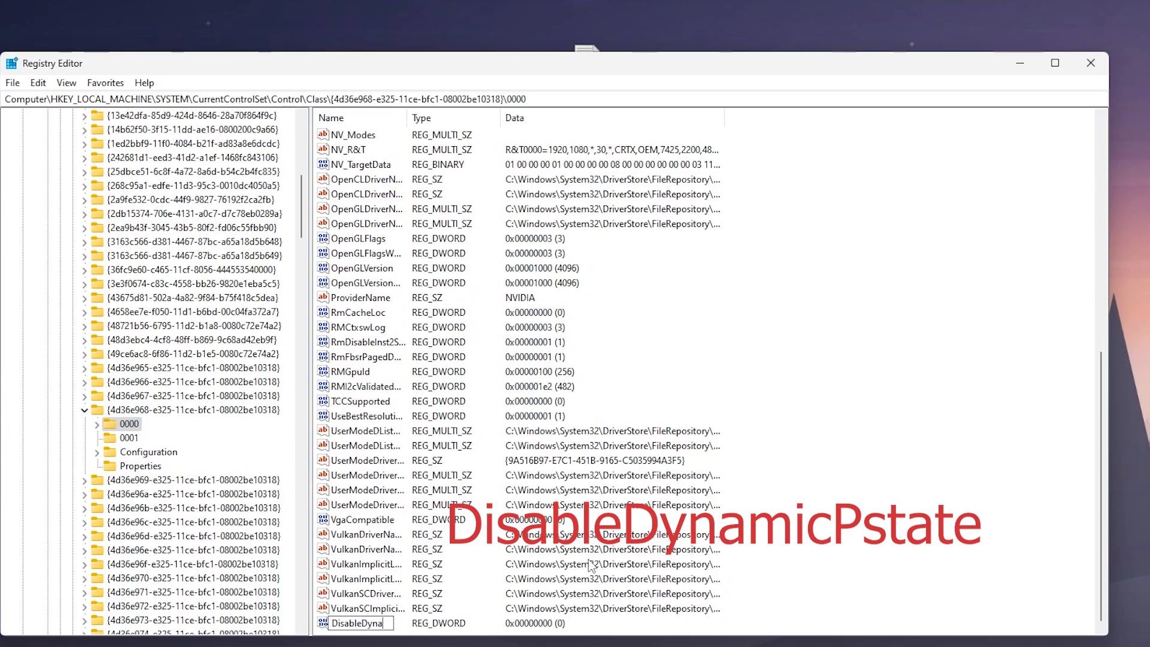
Name the new DWORD DisableDynamicPstate, set its data to 1, and close Registry Editor
text(mic...)
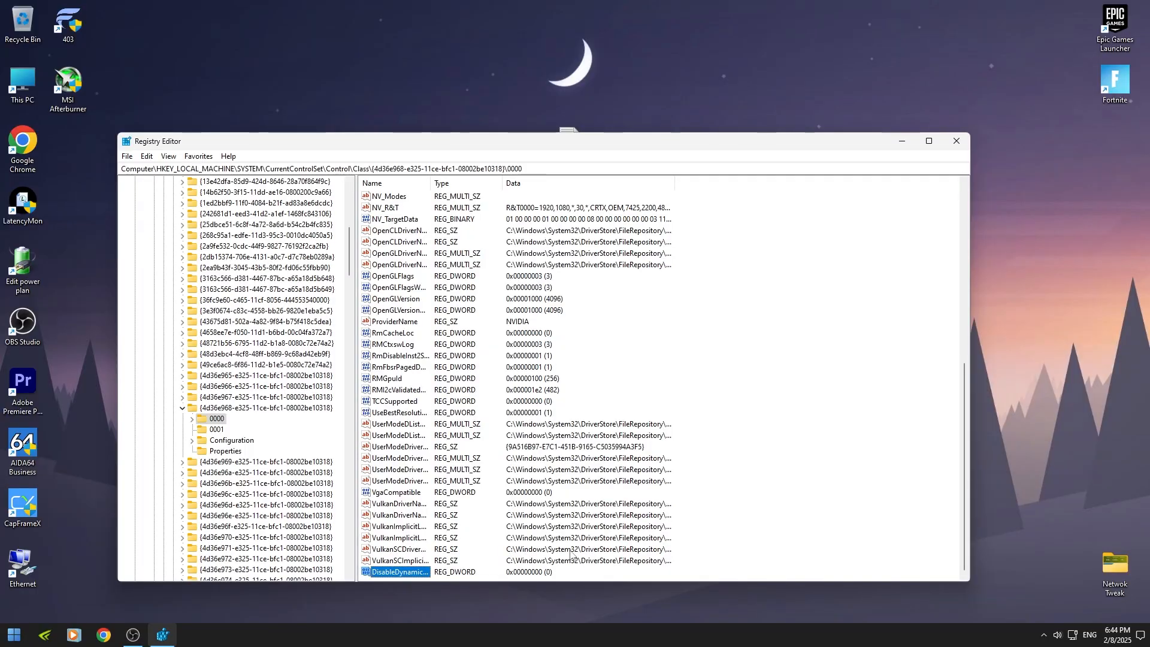
double_click(394, 571)
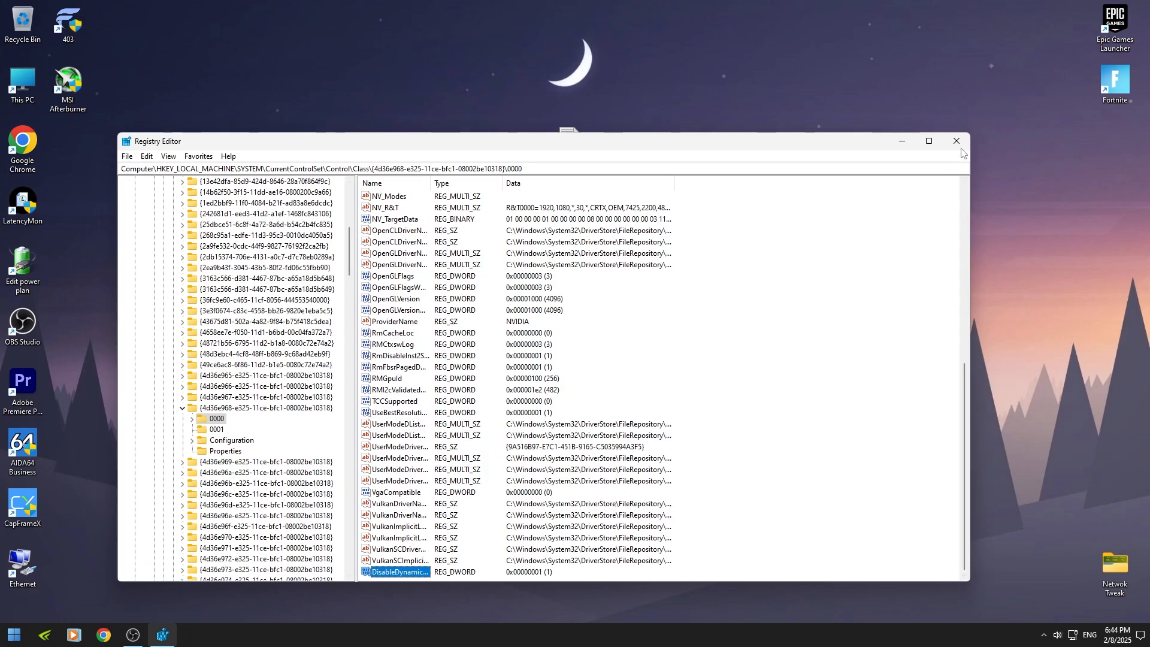
click(956, 141)
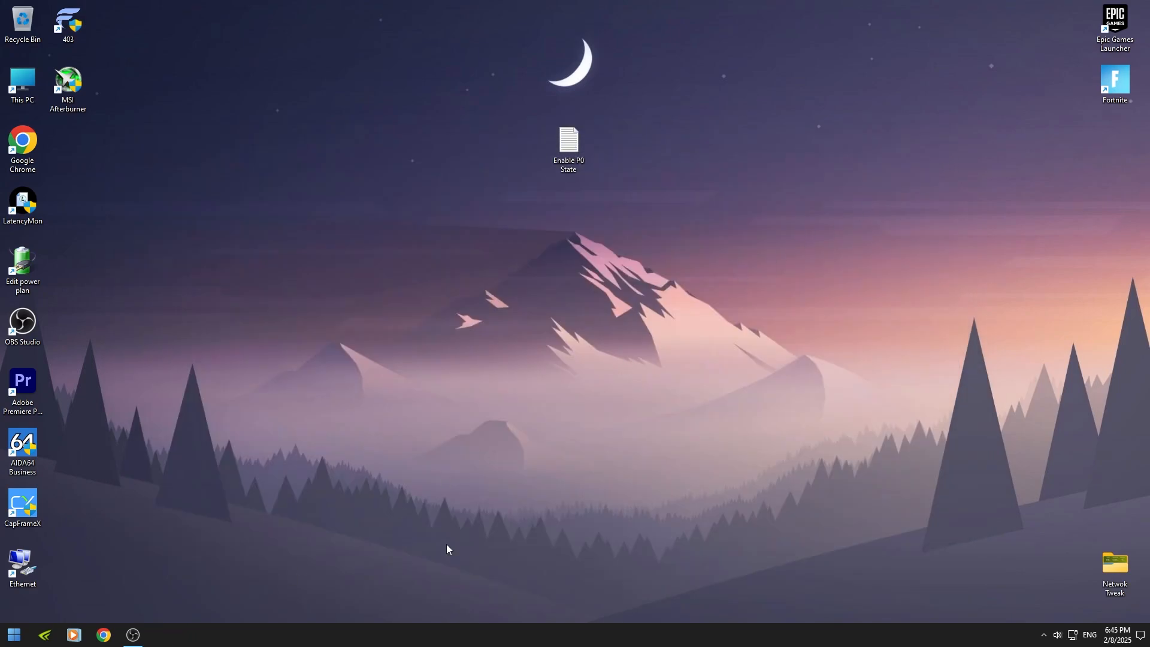
Relaunch MSI Afterburner to verify the GPU clock now reads 1995 MHz
click(67, 83)
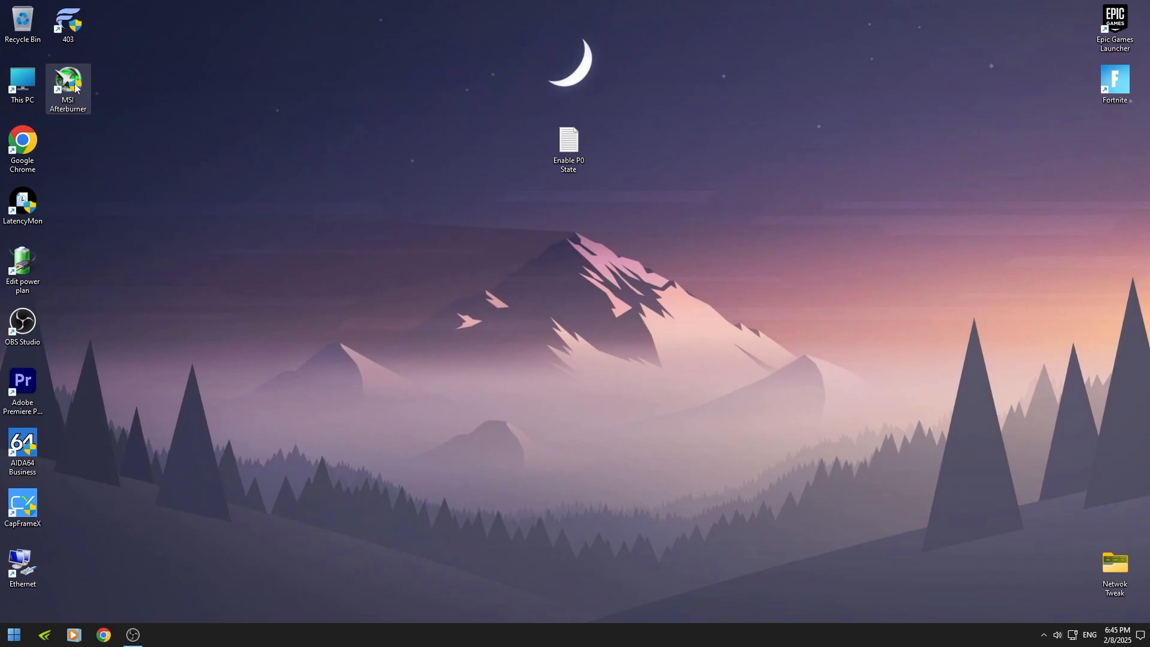
double_click(67, 84)
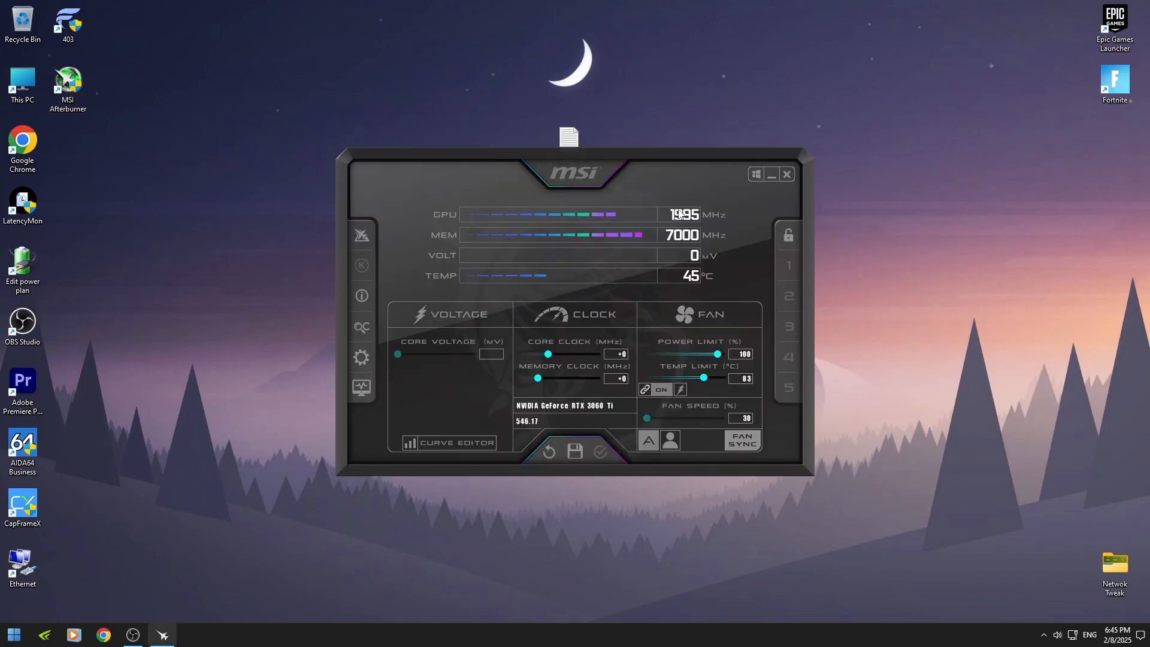